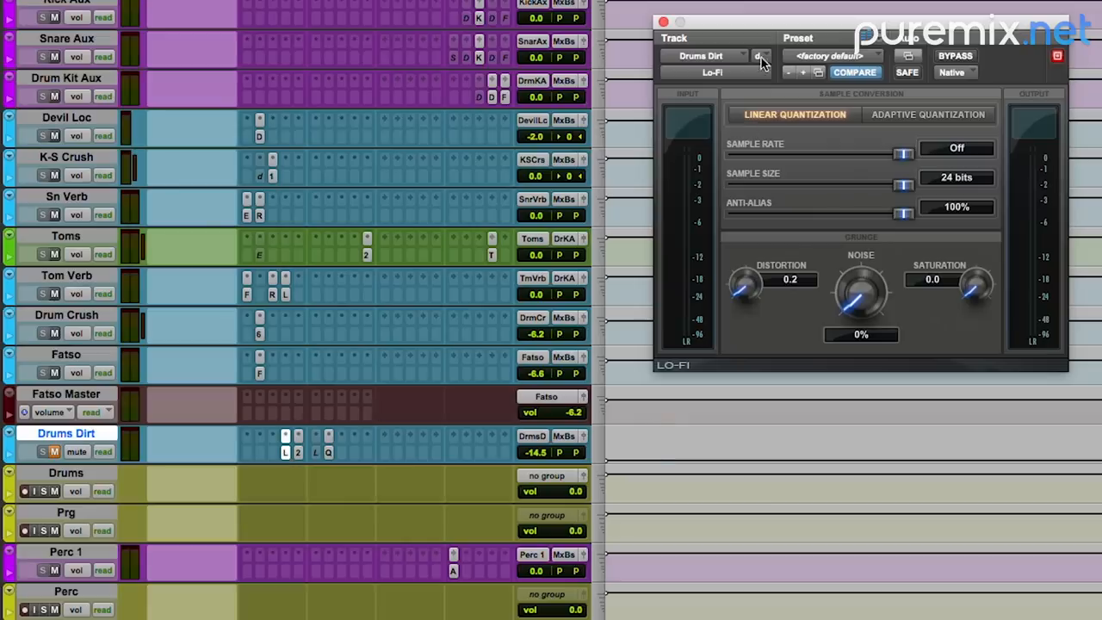
{"action": "mouse_move", "coordinate": [299, 459]}
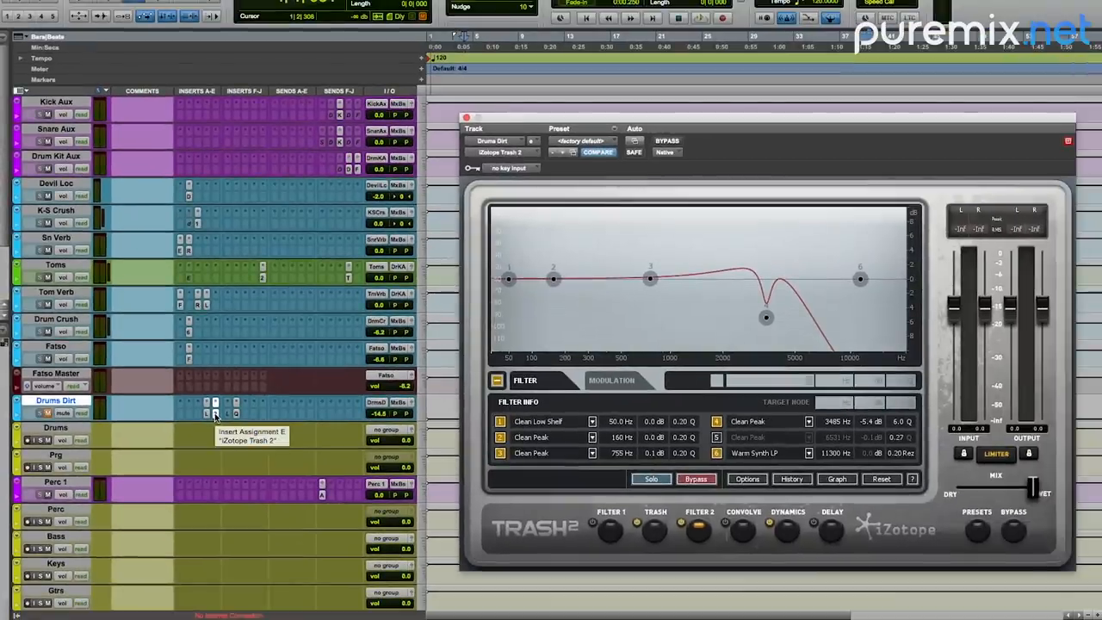
{"action": "mouse_move", "coordinate": [719, 269]}
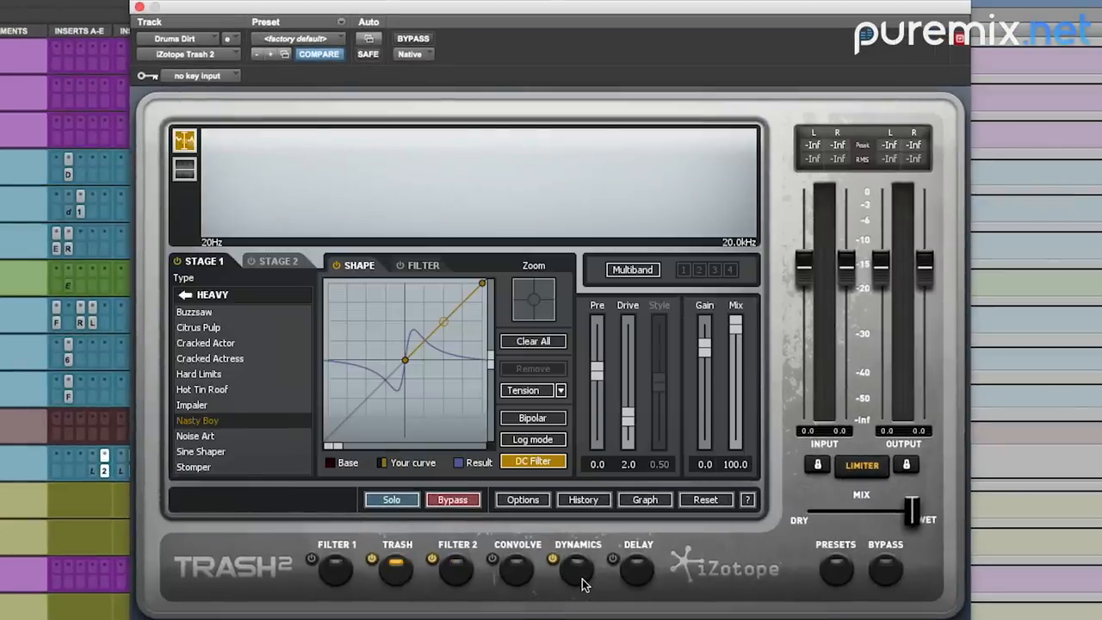
View Trash 2's Dynamics module, then open Drums Dirt's EQ3 7-Band with its 16.2 dB cut
{"action": "left_click", "coordinate": [577, 568]}
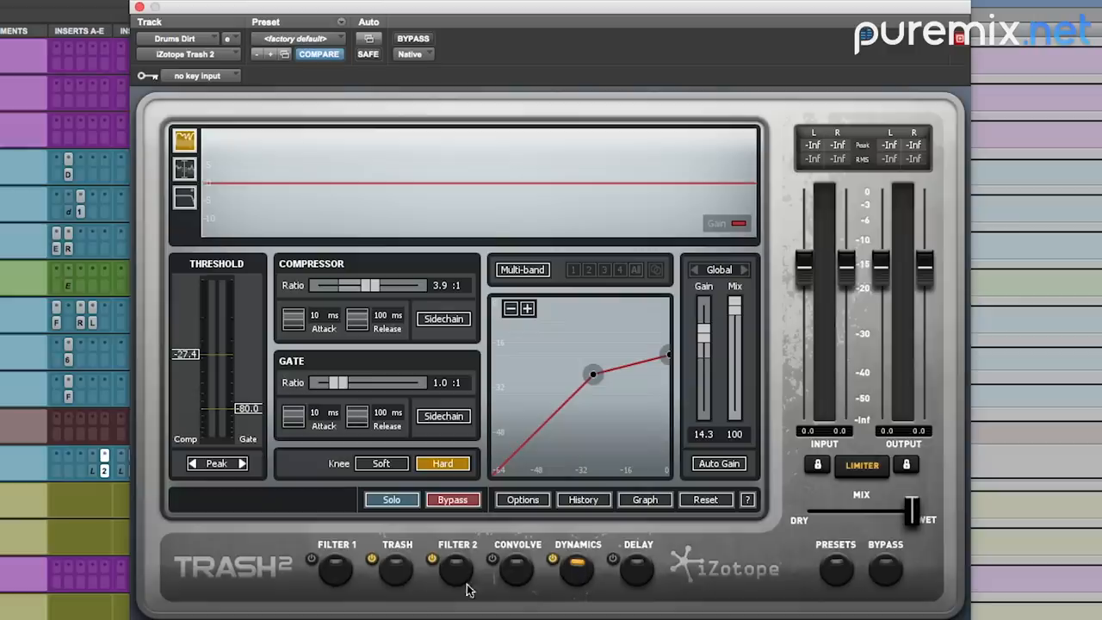
{"action": "left_click", "coordinate": [396, 568]}
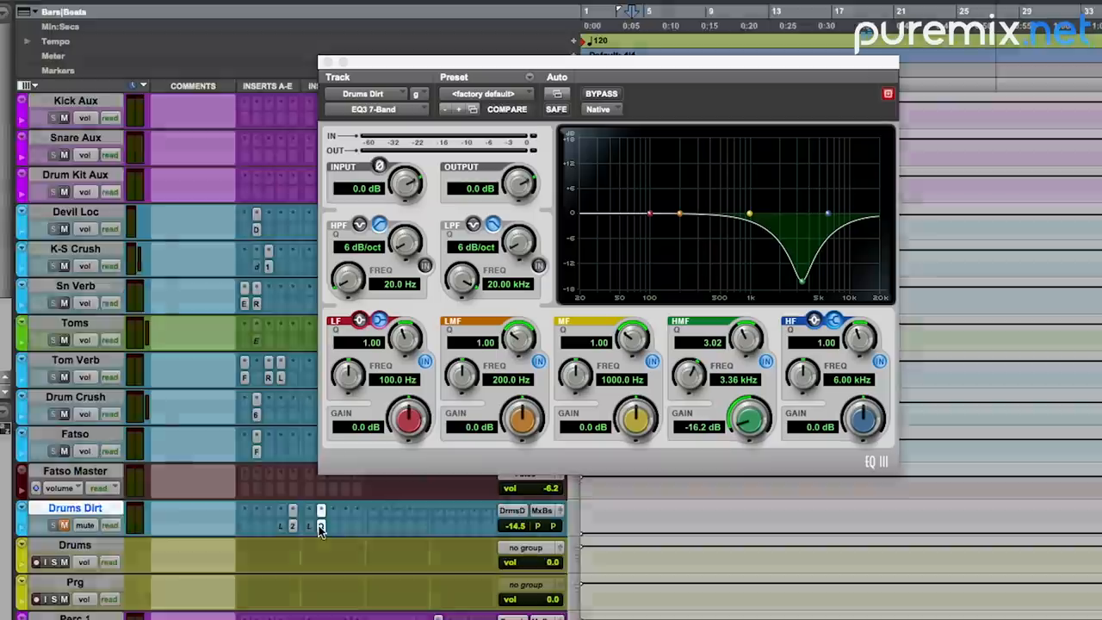
Close the Drums Dirt EQ3 7-Band window to return to the mix window
{"action": "left_click", "coordinate": [507, 109]}
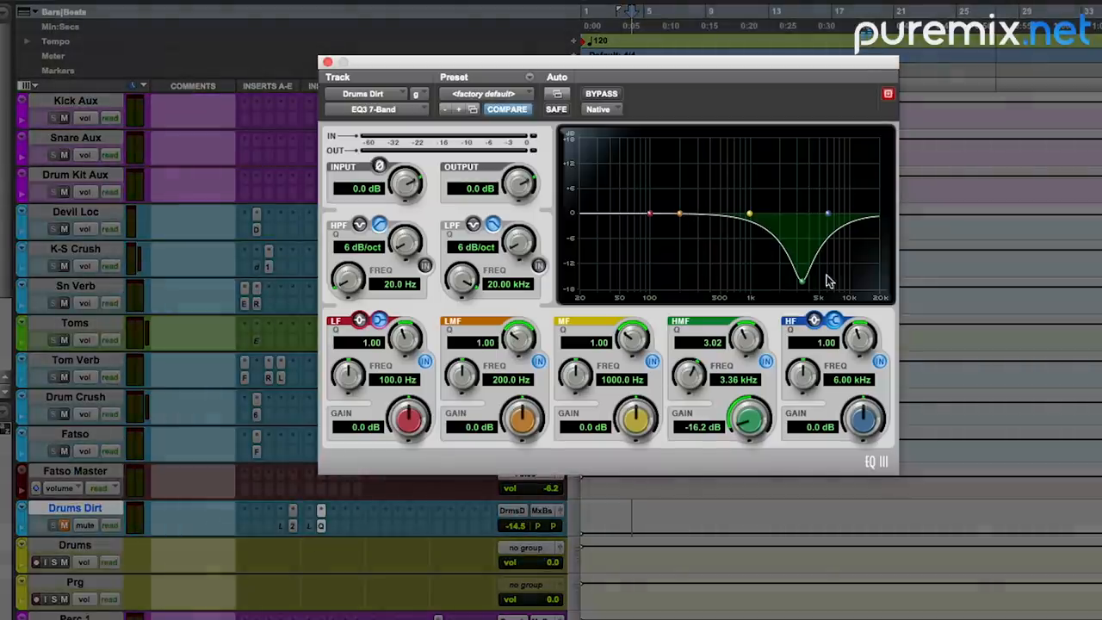
{"action": "mouse_move", "coordinate": [812, 226]}
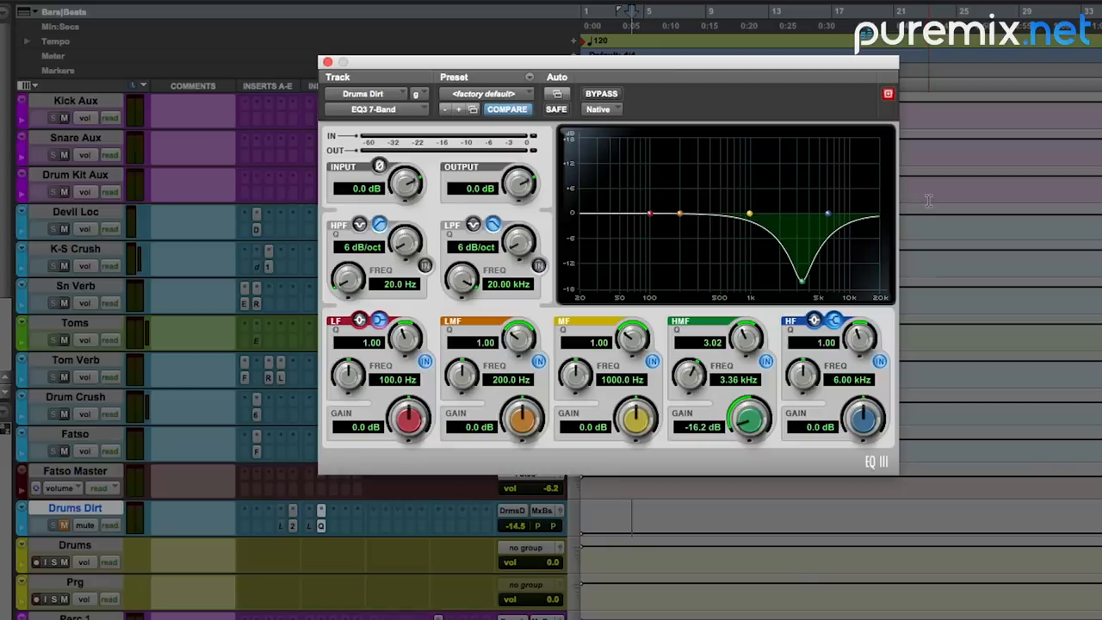
{"action": "mouse_move", "coordinate": [342, 50]}
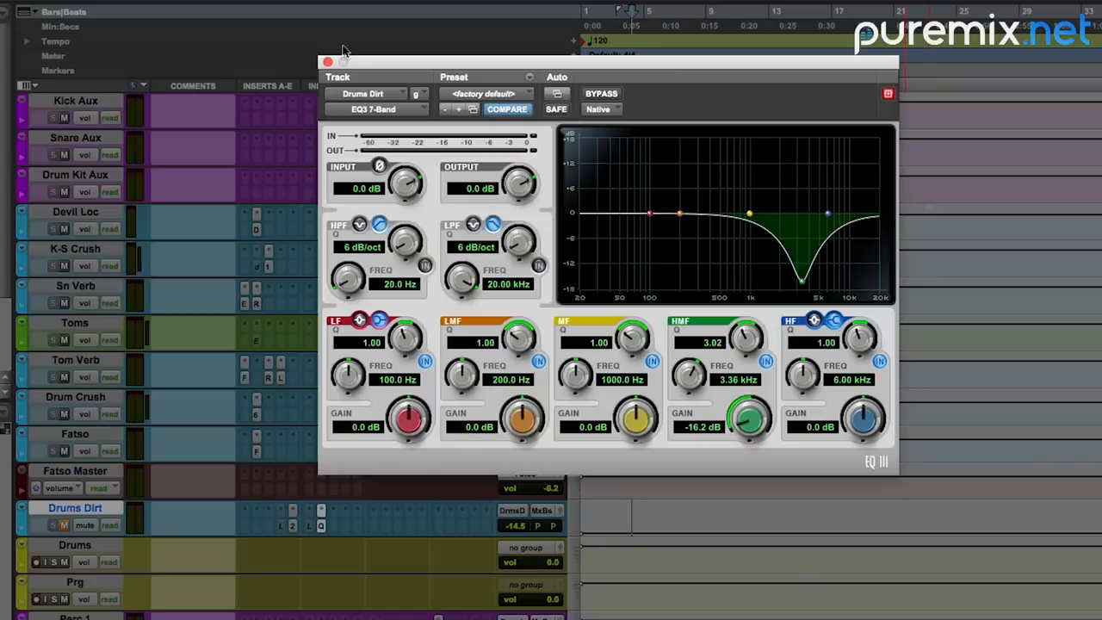
{"action": "left_click", "coordinate": [327, 62]}
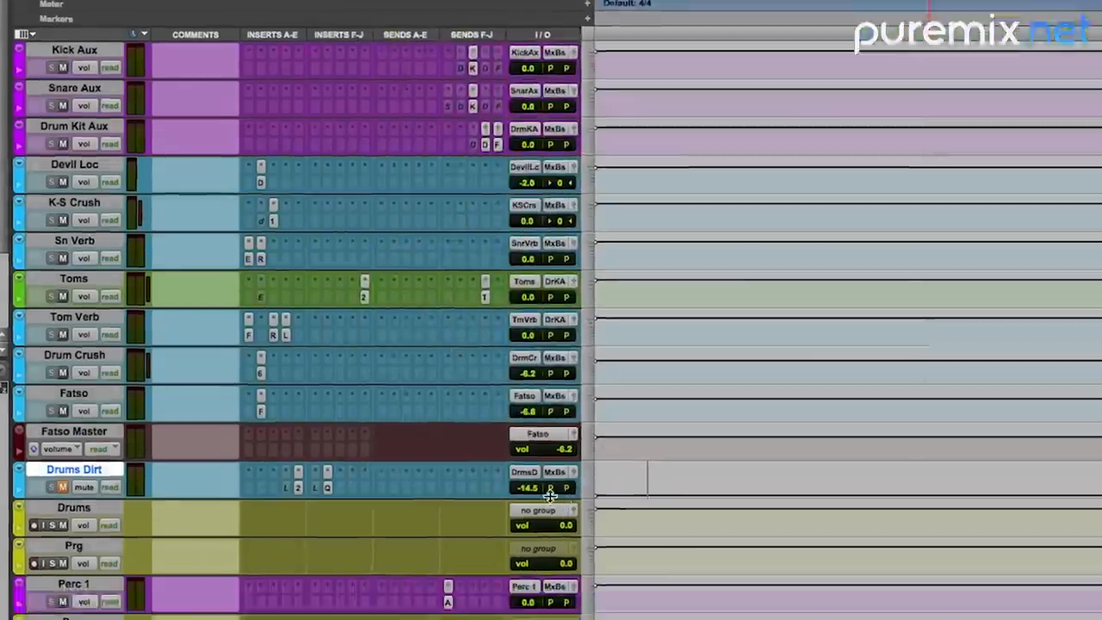
Scroll to show the Kick In through MIDroom drum tracks
{"action": "scroll", "scroll_direction": "down", "scroll_amount": 3}
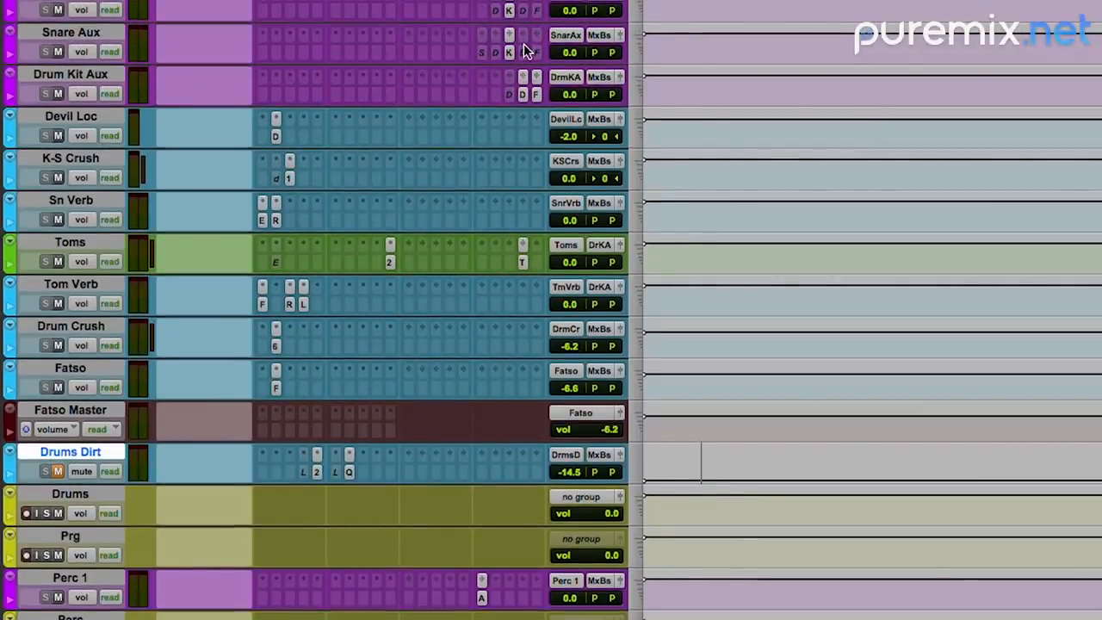
{"action": "mouse_move", "coordinate": [697, 441]}
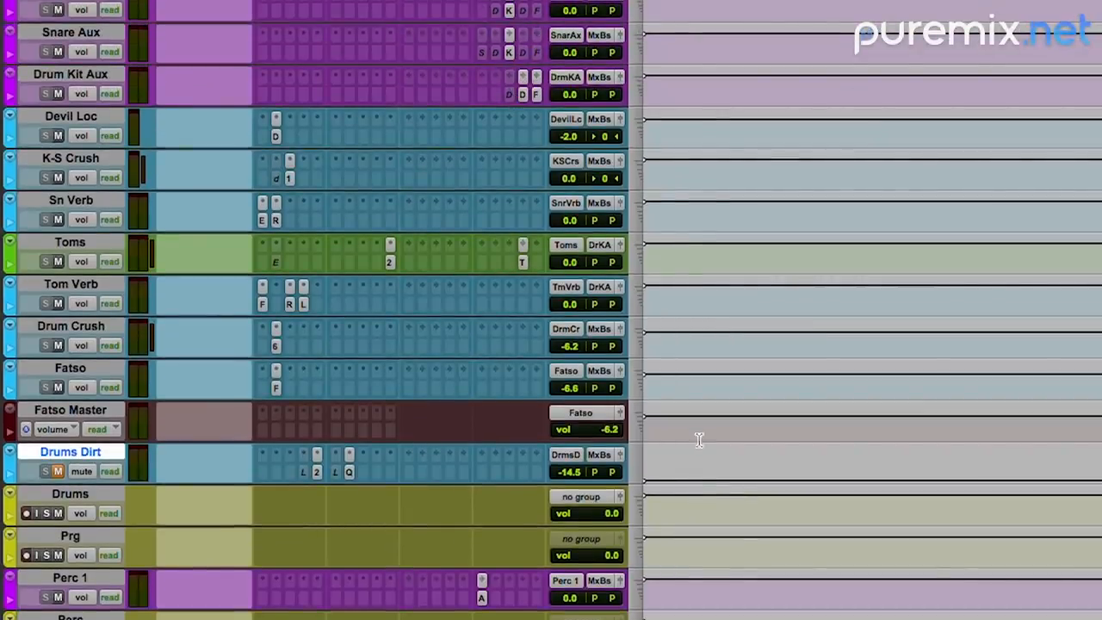
{"action": "mouse_move", "coordinate": [703, 464]}
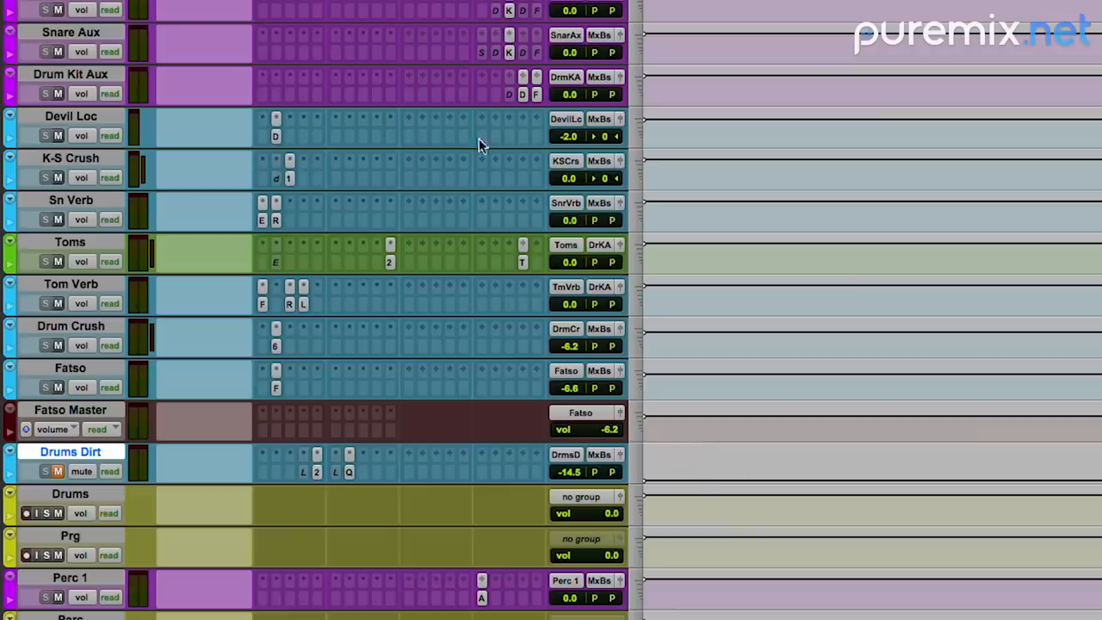
{"action": "mouse_move", "coordinate": [962, 474]}
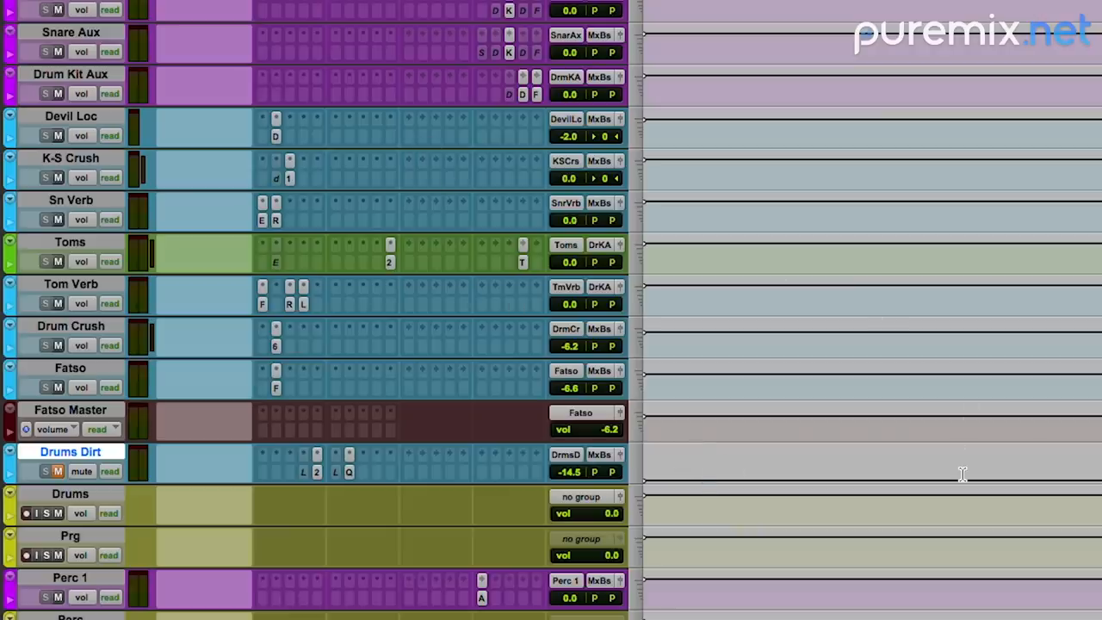
{"action": "mouse_move", "coordinate": [515, 150]}
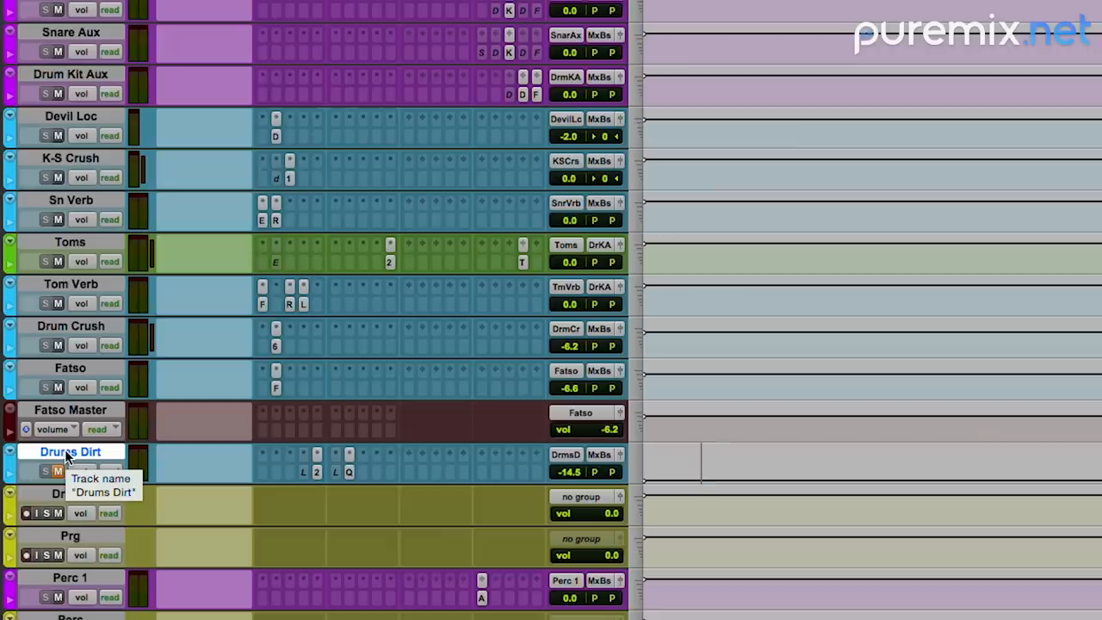
{"action": "mouse_move", "coordinate": [555, 479]}
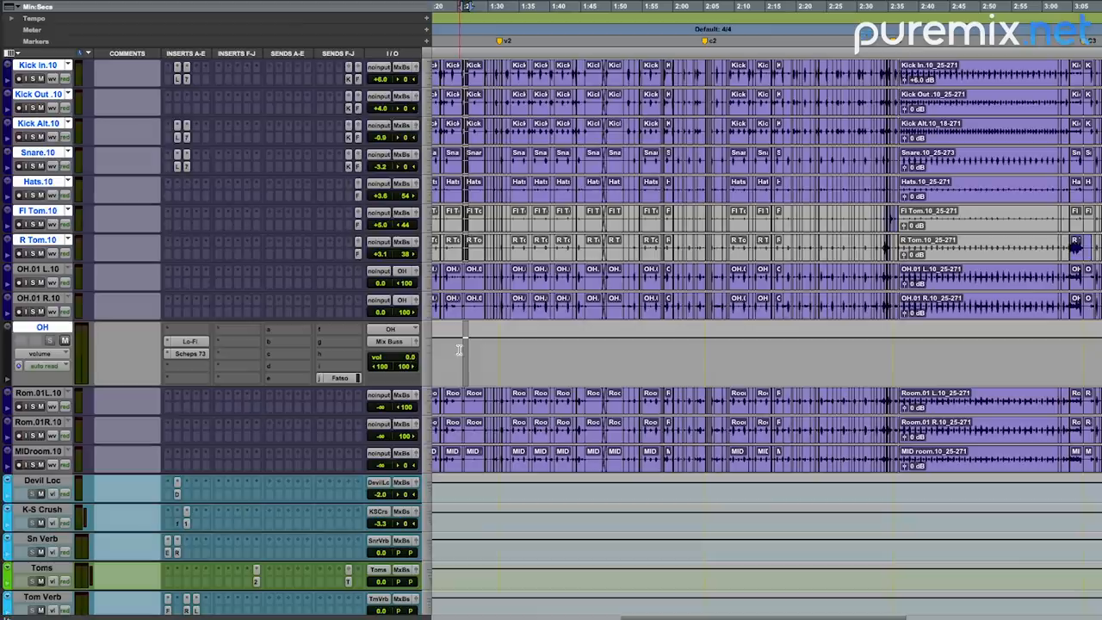
Open the send h assignment menu on the OH track
{"action": "left_click", "coordinate": [340, 357]}
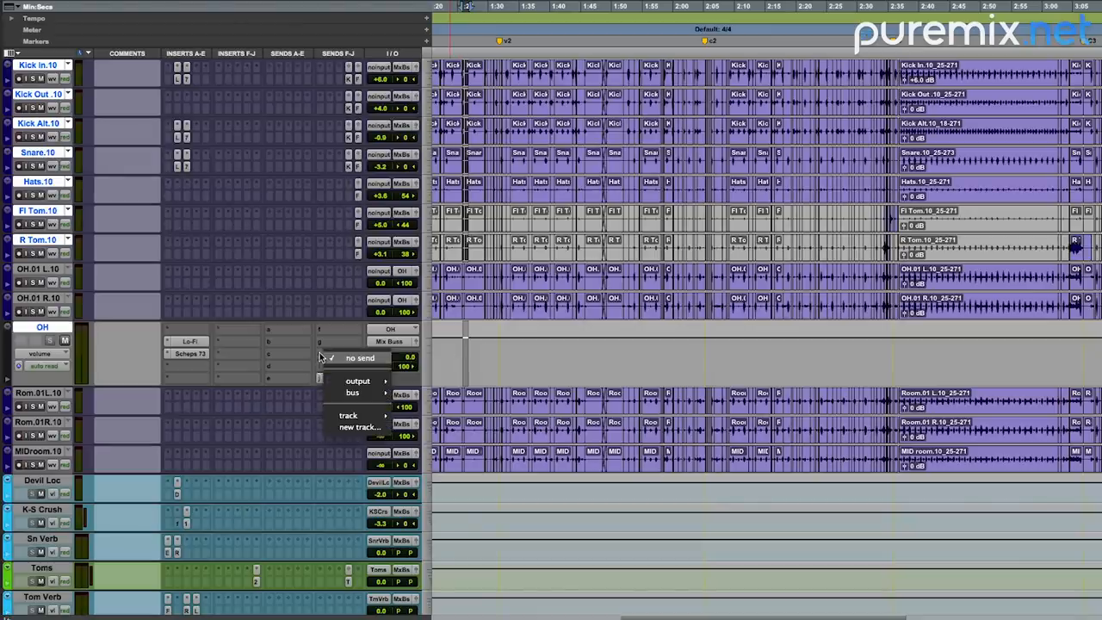
{"action": "mouse_move", "coordinate": [352, 392]}
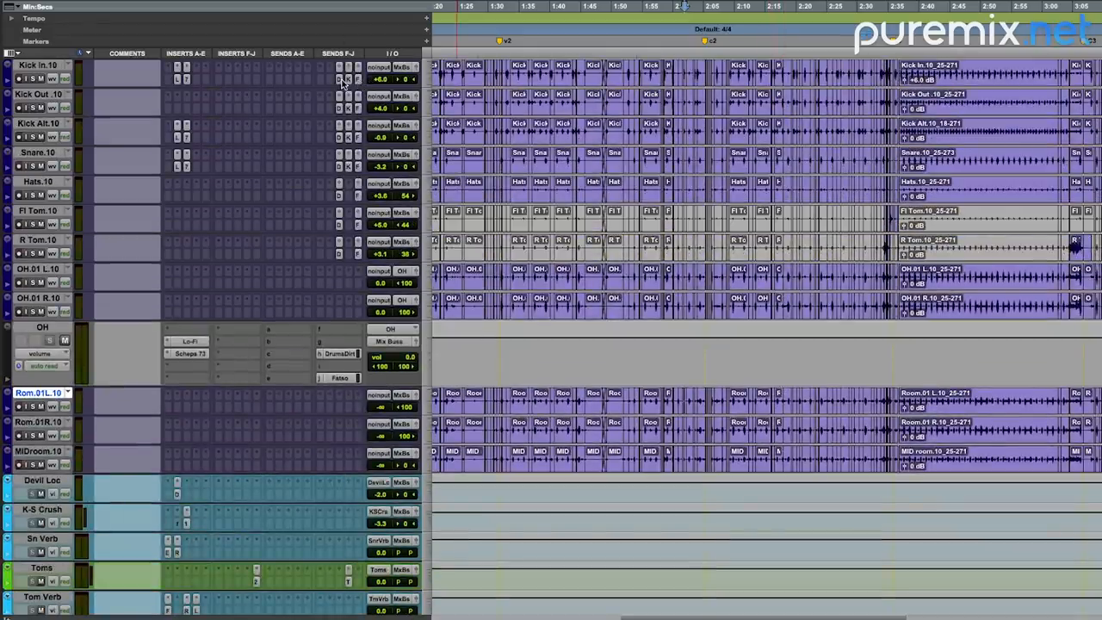
Lower the kick send h level to Drums Dirt, leaving Kick Alt at -4.6 dB
{"action": "left_click", "coordinate": [38, 64]}
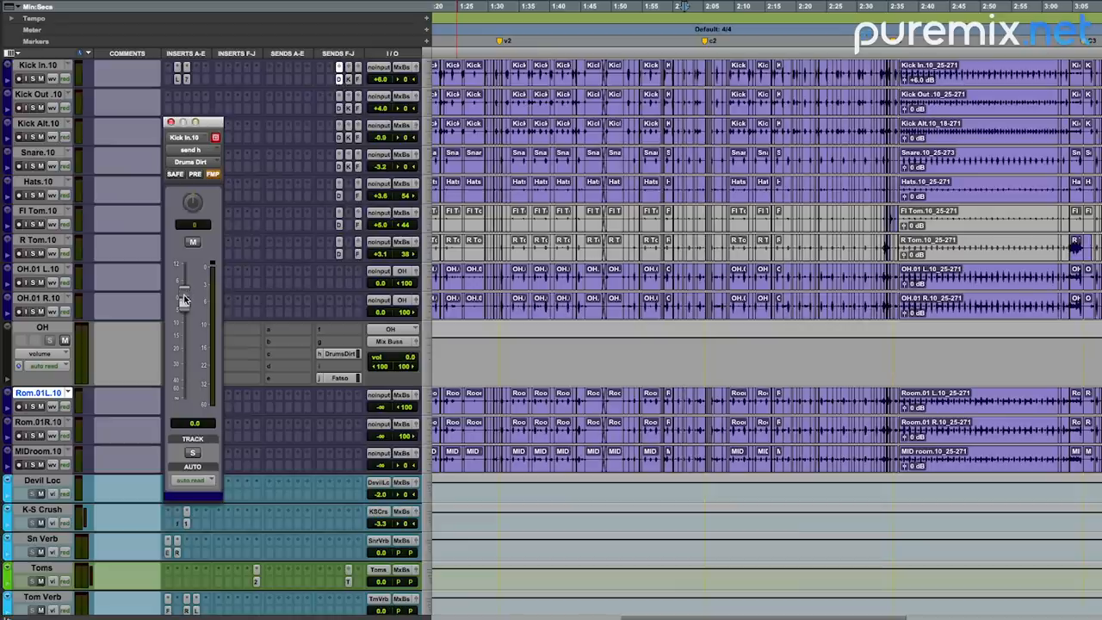
{"action": "left_click_drag", "start_coordinate": [184, 301], "coordinate": [183, 311]}
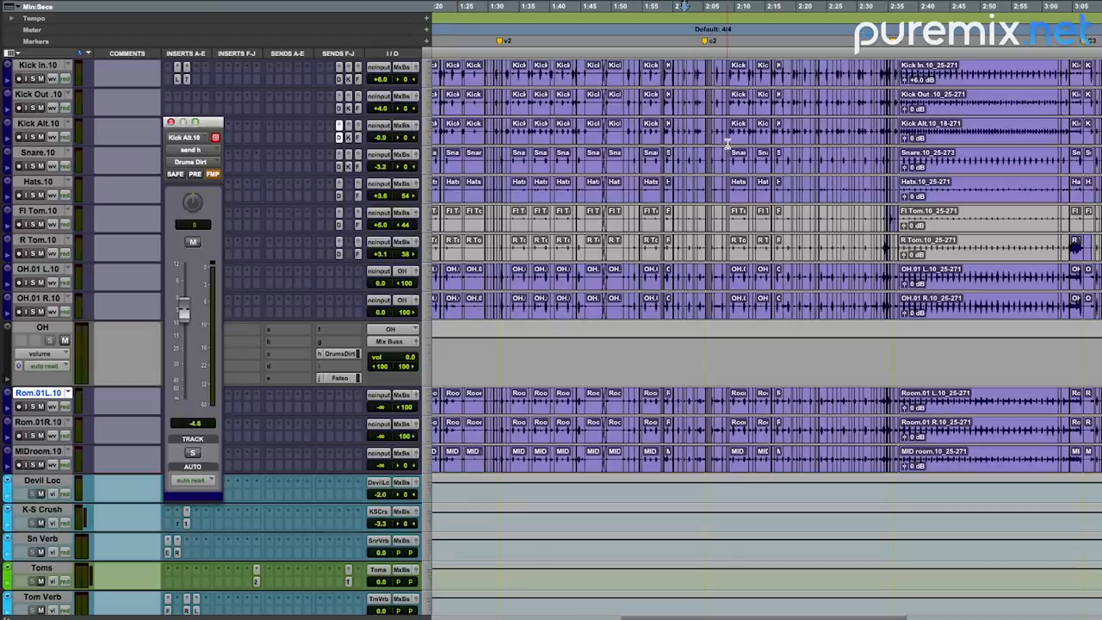
{"action": "scroll", "scroll_direction": "down", "scroll_amount": 3}
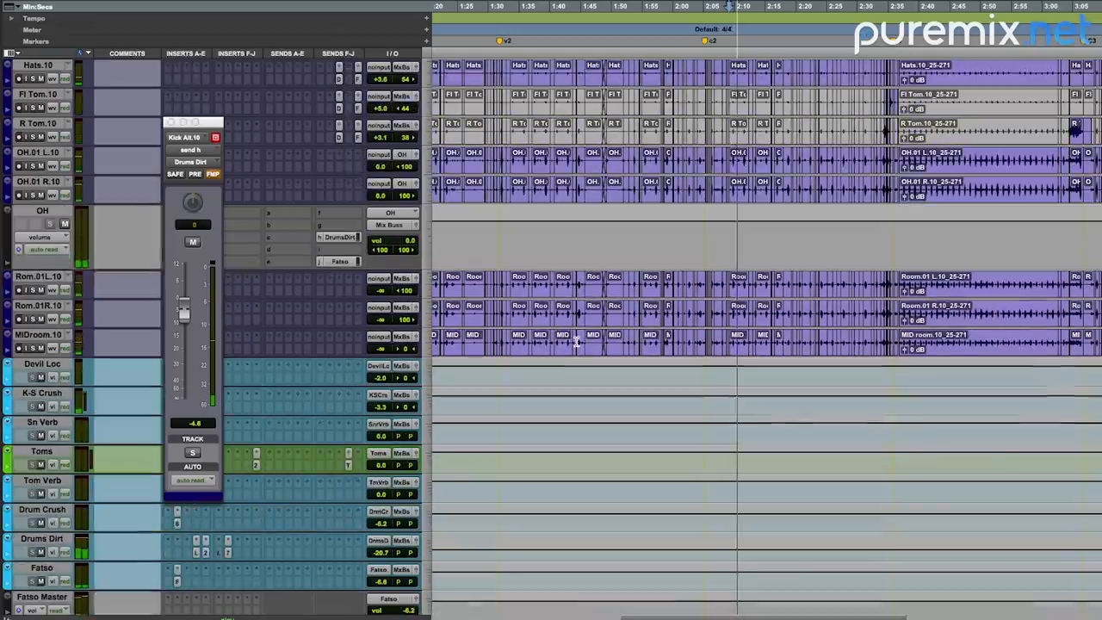